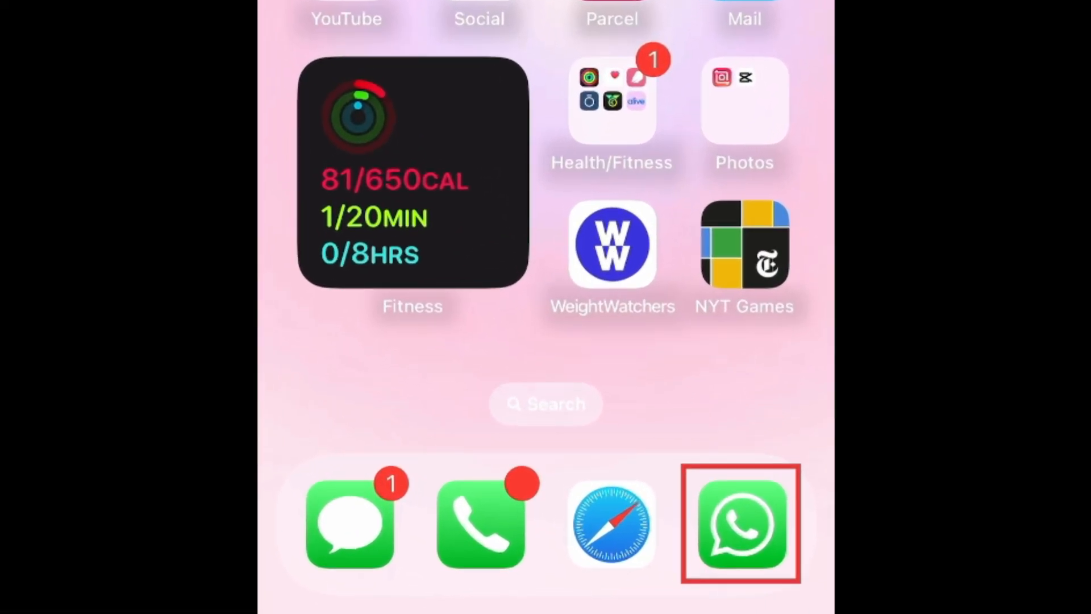
Launch WhatsApp from the Home Screen dock, landing on the Chats screen.
{"action": "left_click", "coordinate": [741, 524]}
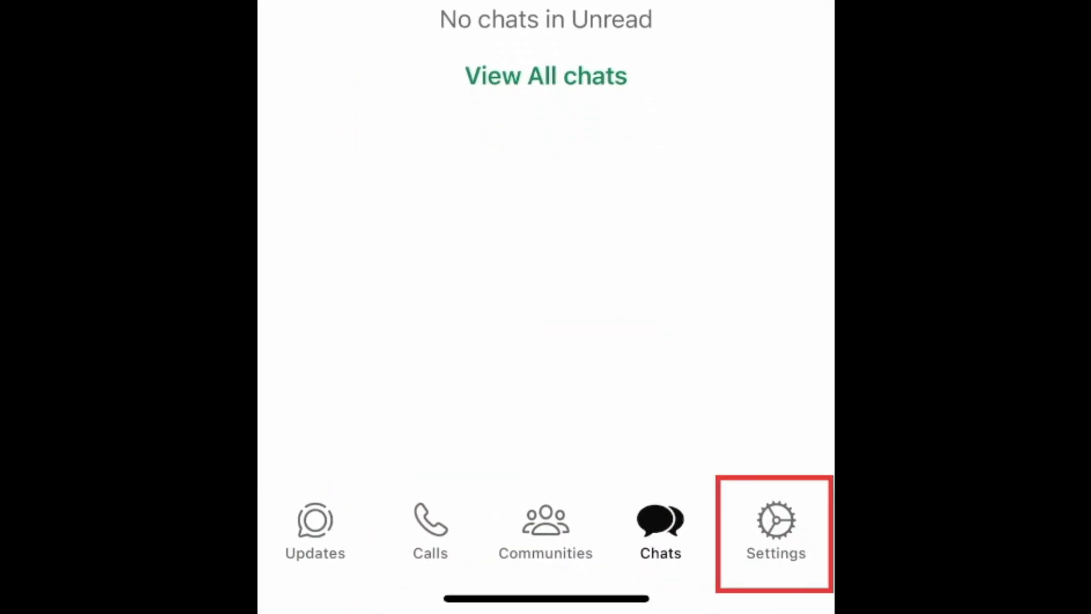
Go to WhatsApp Settings and enter the Privacy section.
{"action": "left_click", "coordinate": [774, 529]}
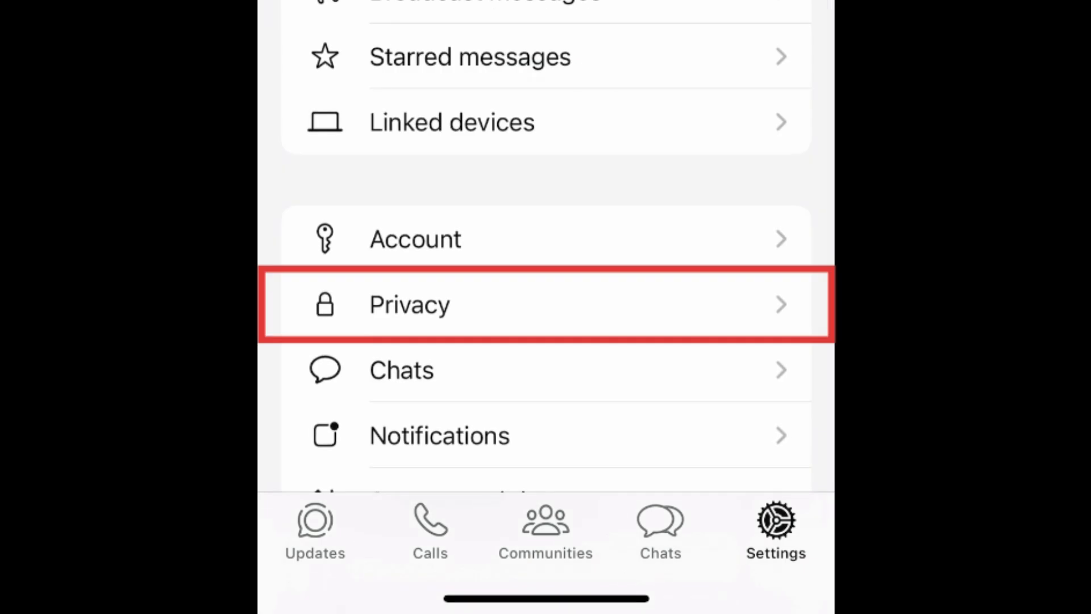
{"action": "left_click", "coordinate": [409, 304]}
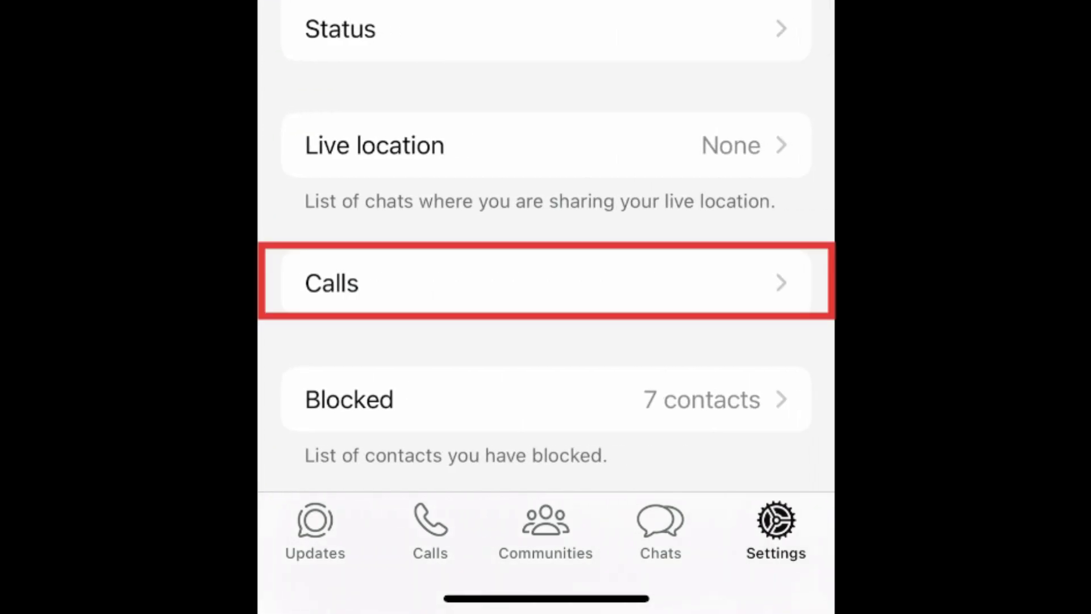
In Calls privacy, switch on 'Silence unknown callers'.
{"action": "left_click", "coordinate": [544, 283]}
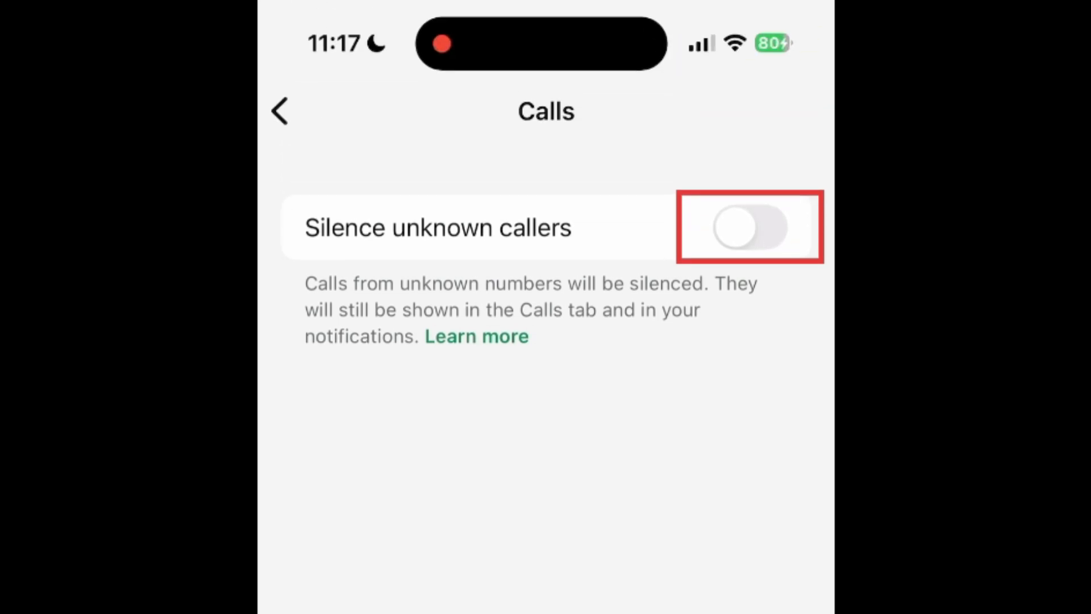
{"action": "left_click", "coordinate": [749, 227]}
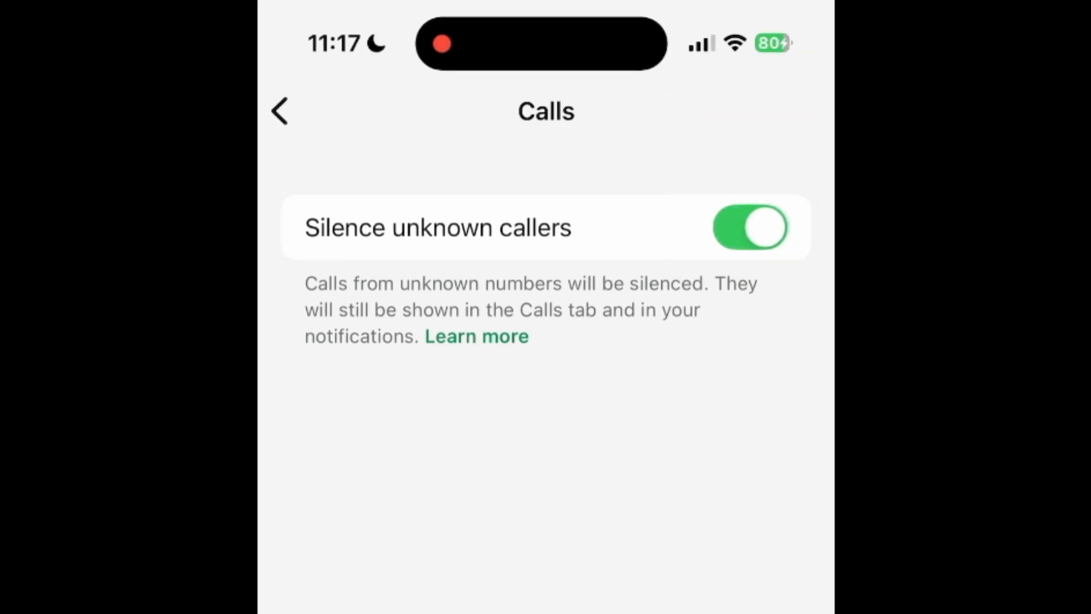